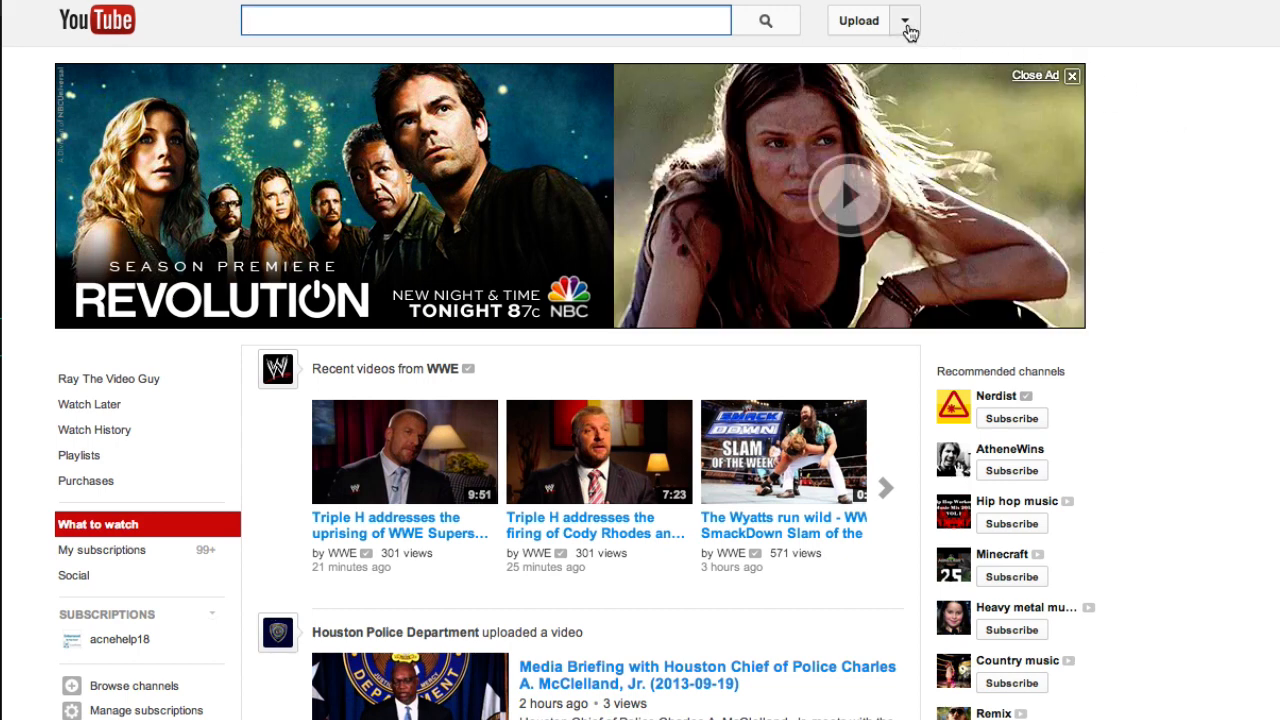
- Open the channel Dashboard from the menu beside the Upload button
{"action": "left_click", "coordinate": [906, 20]}
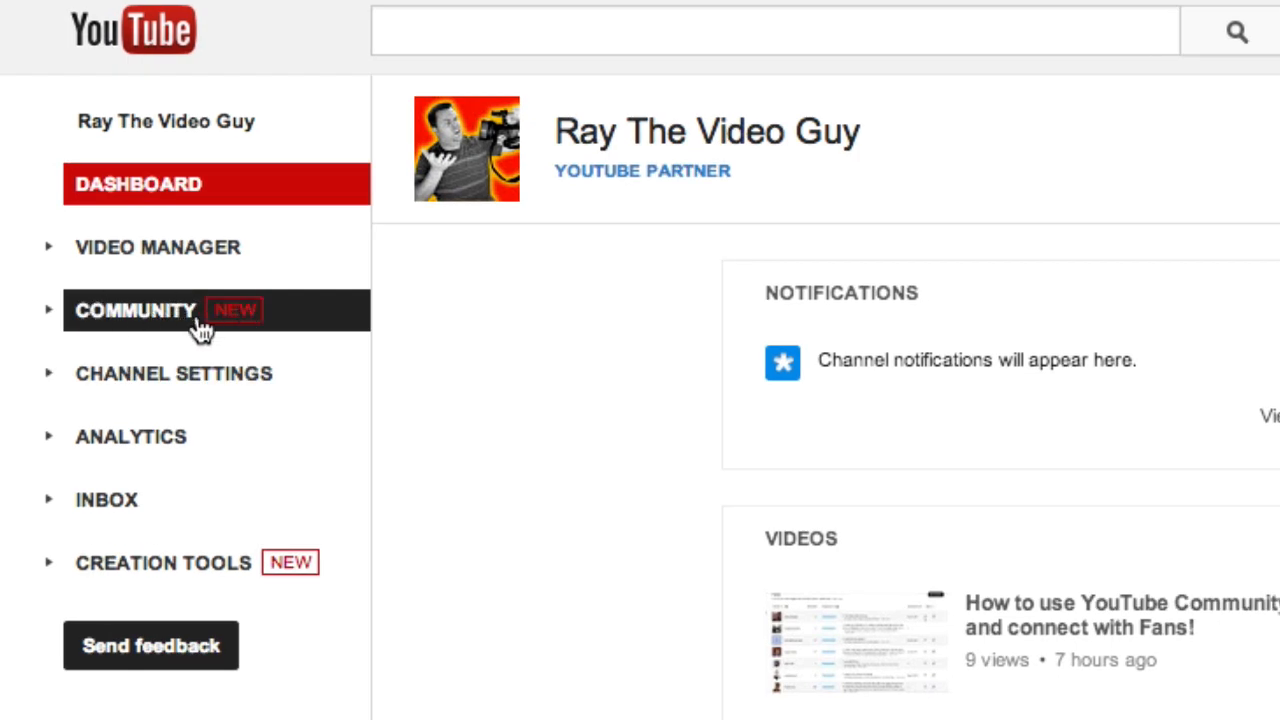
{"action": "mouse_move", "coordinate": [227, 519]}
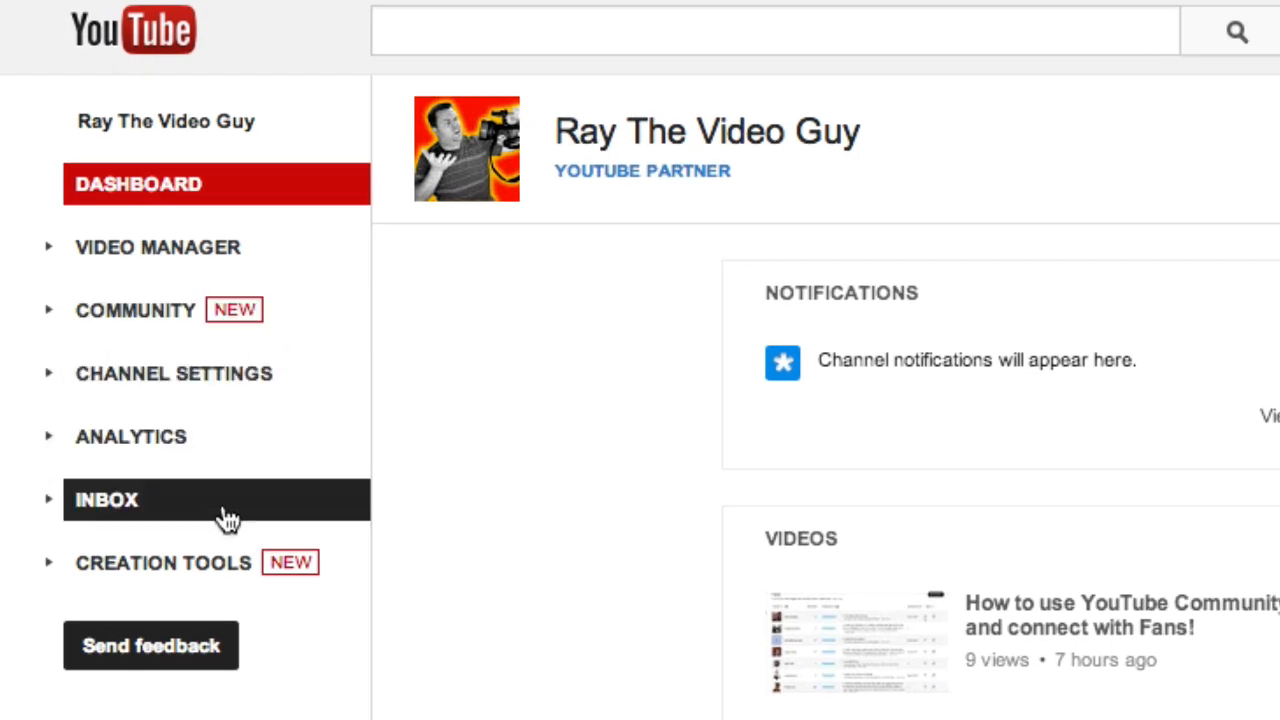
{"action": "mouse_move", "coordinate": [162, 562]}
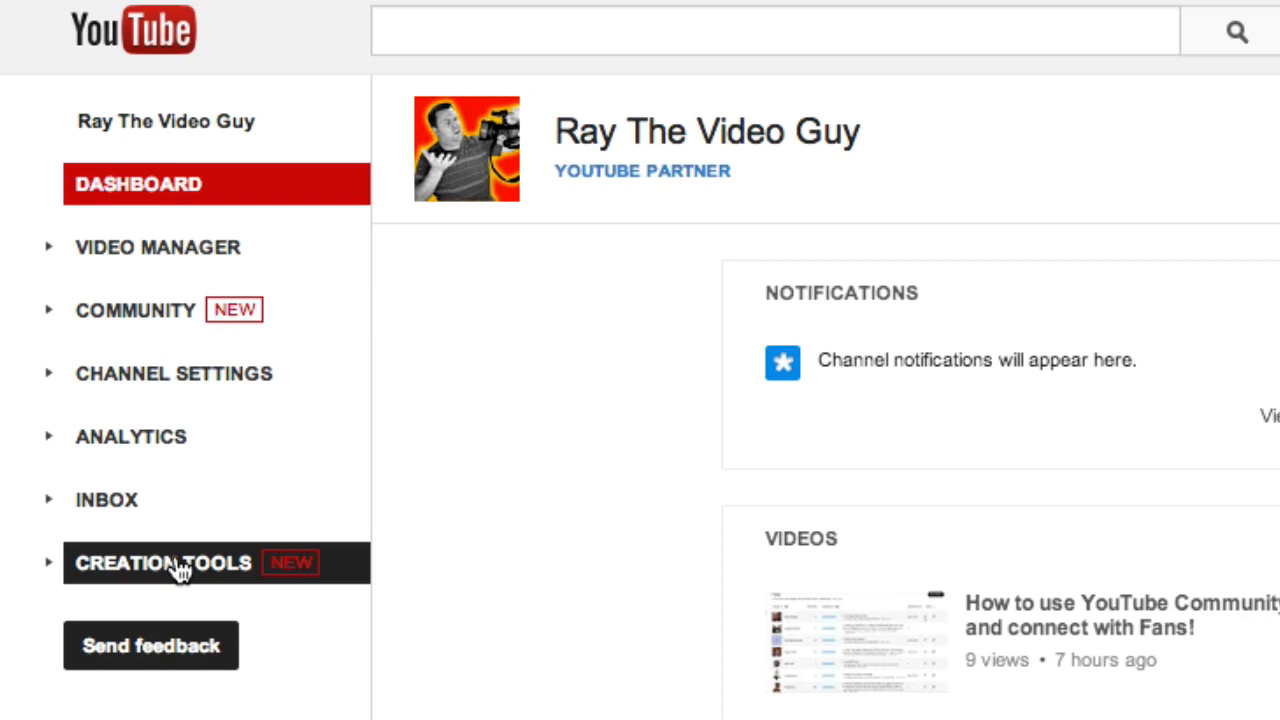
{"action": "mouse_move", "coordinate": [230, 575]}
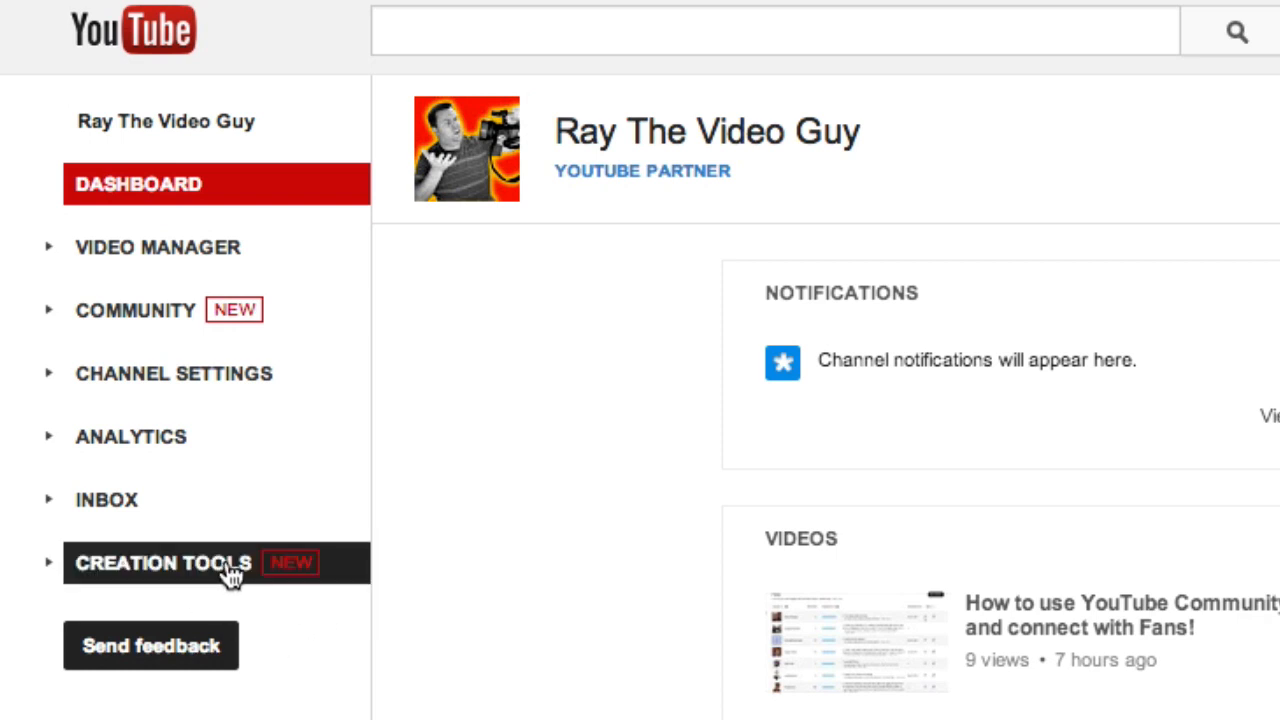
- Open Creation Tools to show the Audio Library's Featured background music tracks
{"action": "left_click", "coordinate": [163, 562]}
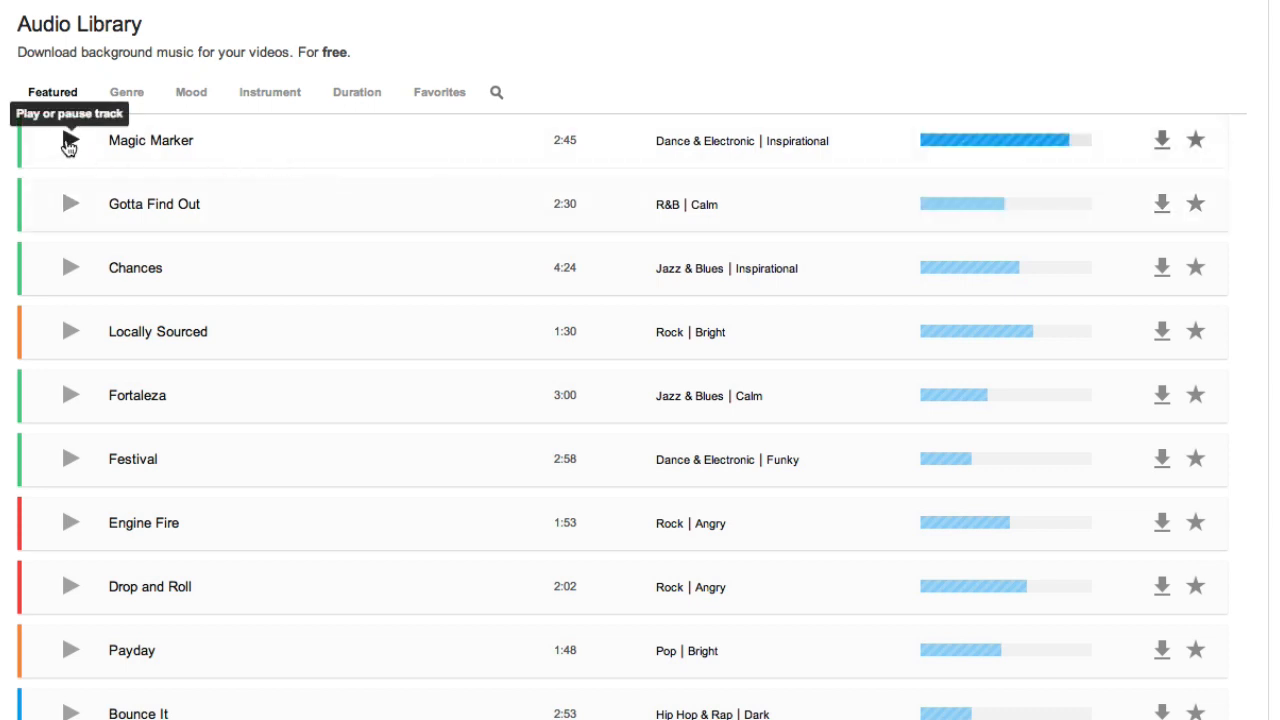
- Play a preview of the featured track 'Magic Marker'
{"action": "left_click", "coordinate": [70, 140]}
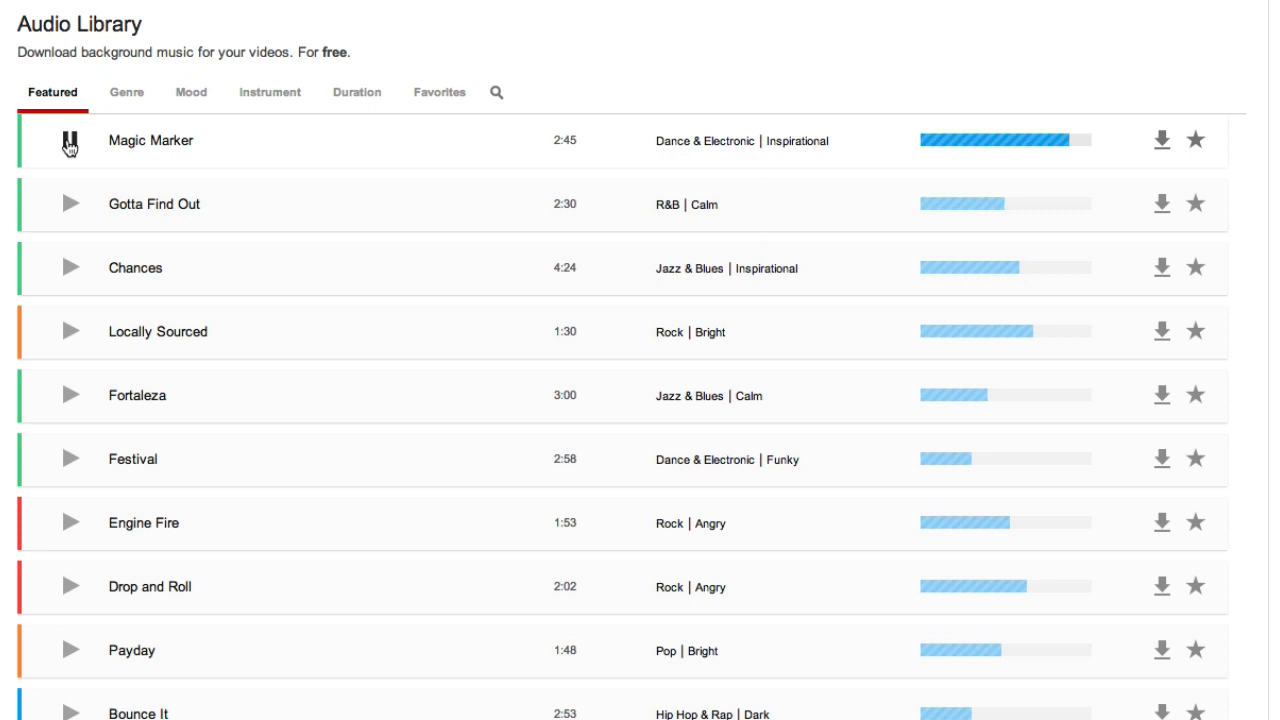
{"action": "mouse_move", "coordinate": [196, 152]}
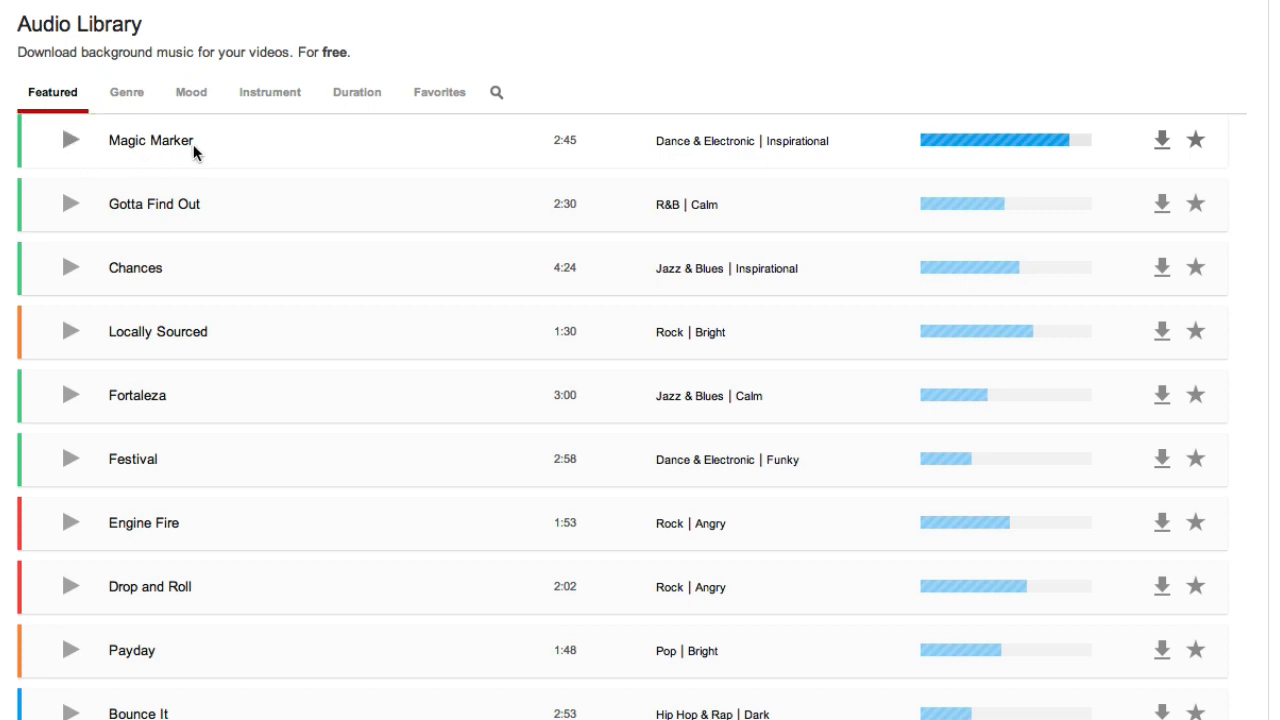
{"action": "mouse_move", "coordinate": [1161, 140]}
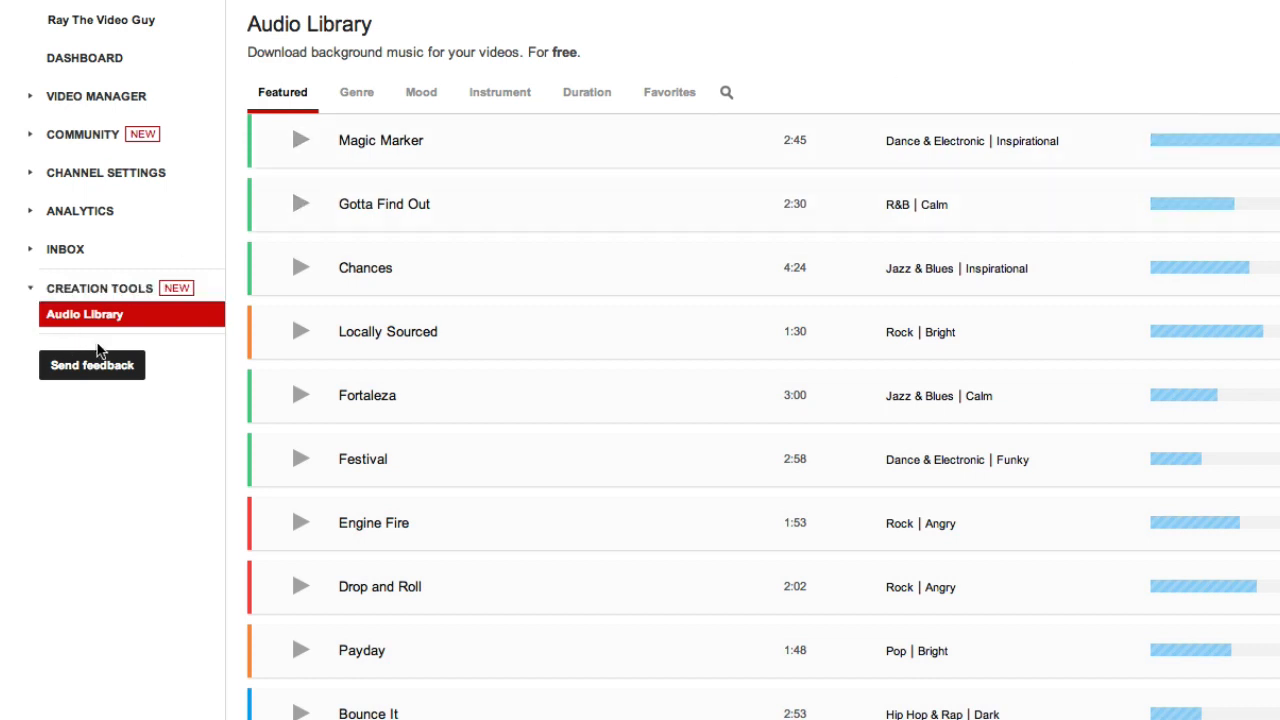
{"action": "mouse_move", "coordinate": [115, 338]}
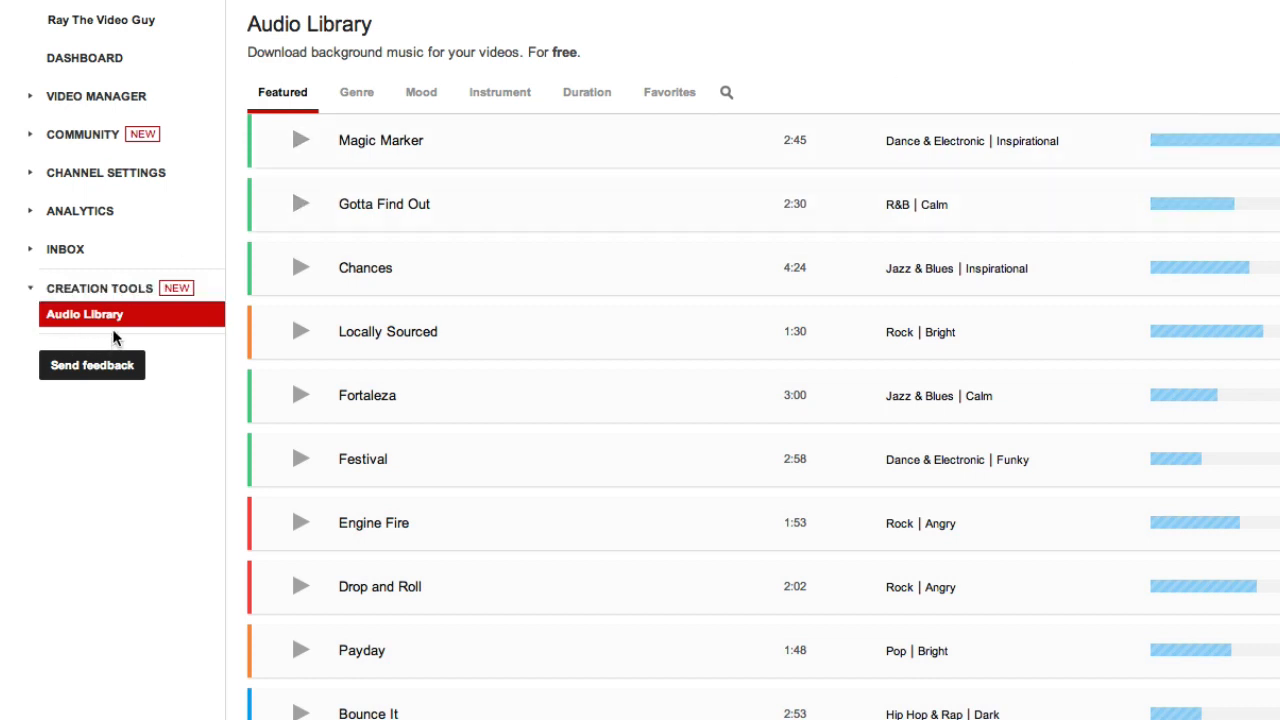
{"action": "mouse_move", "coordinate": [170, 323]}
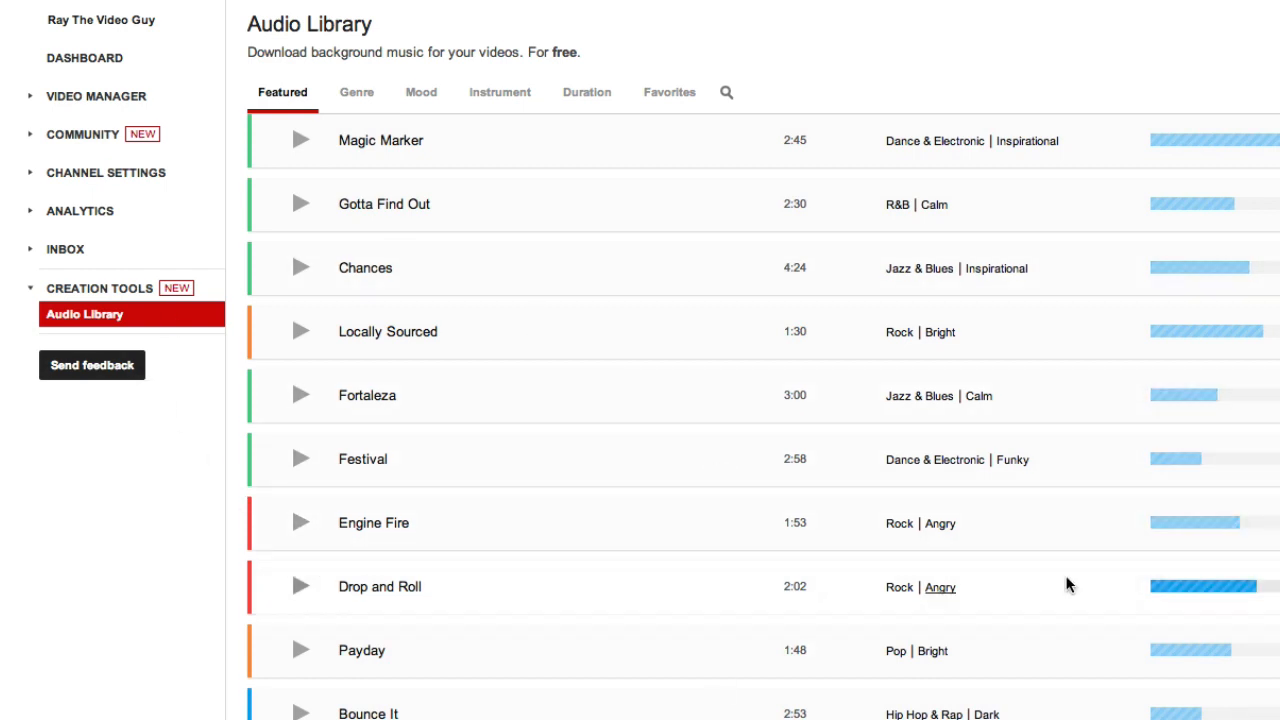
{"action": "mouse_move", "coordinate": [1115, 575]}
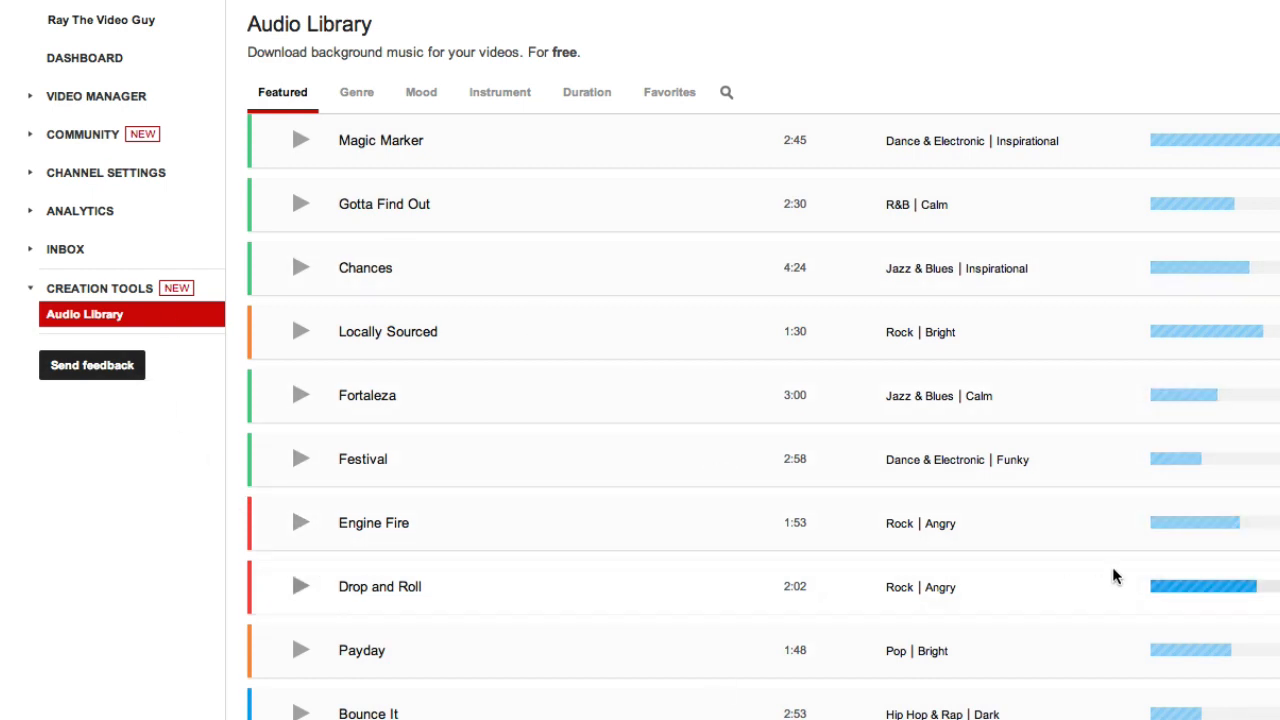